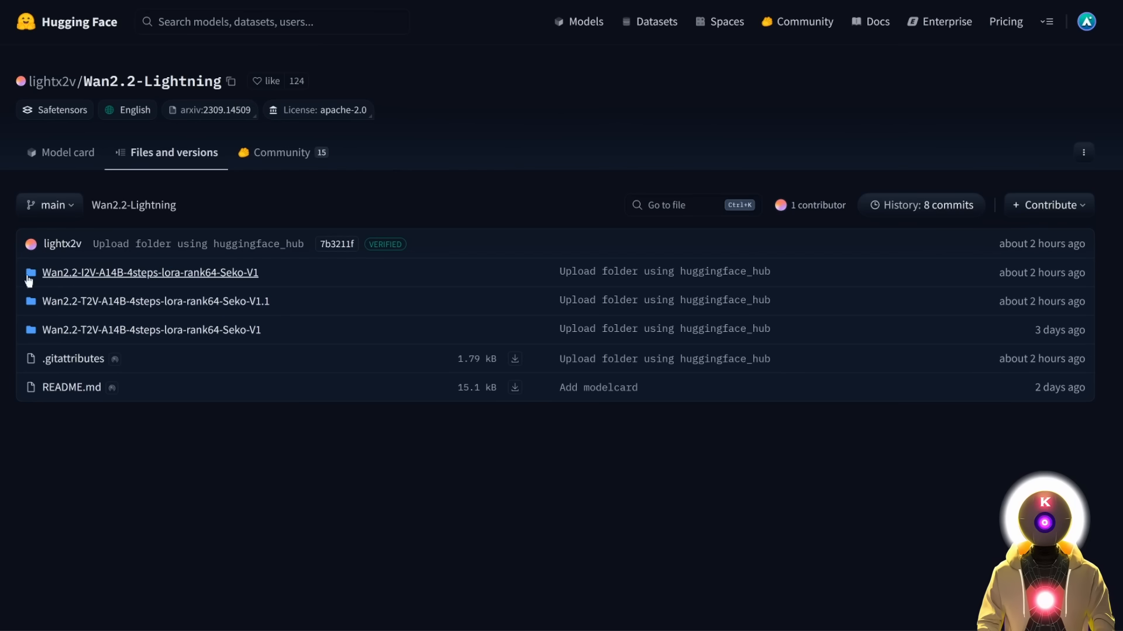
mouse_move(93, 285)
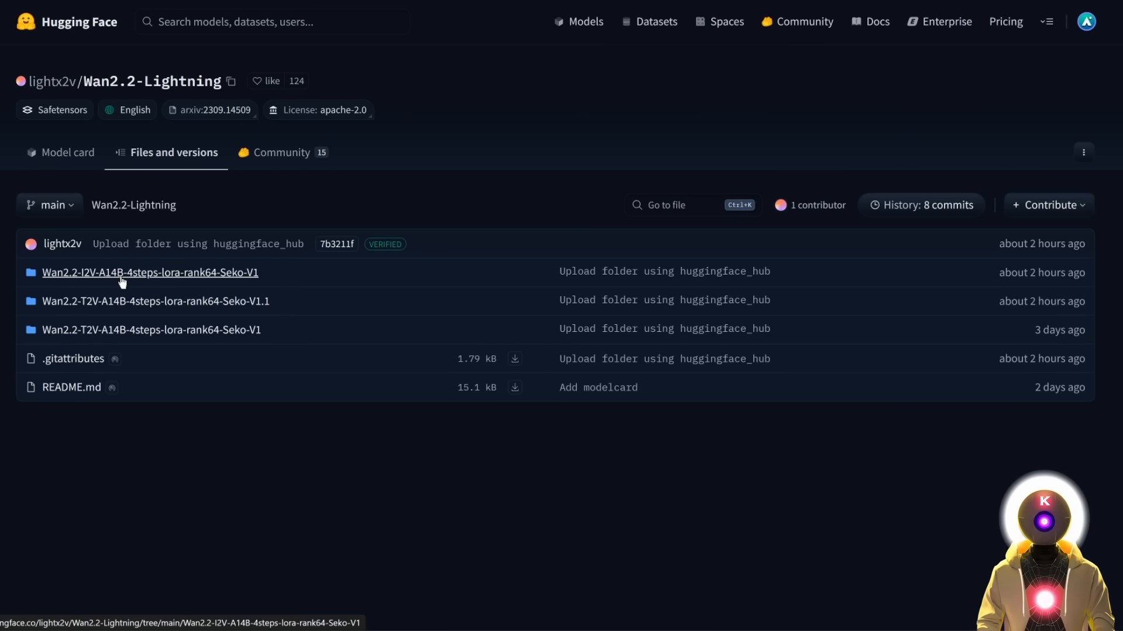
mouse_move(115, 280)
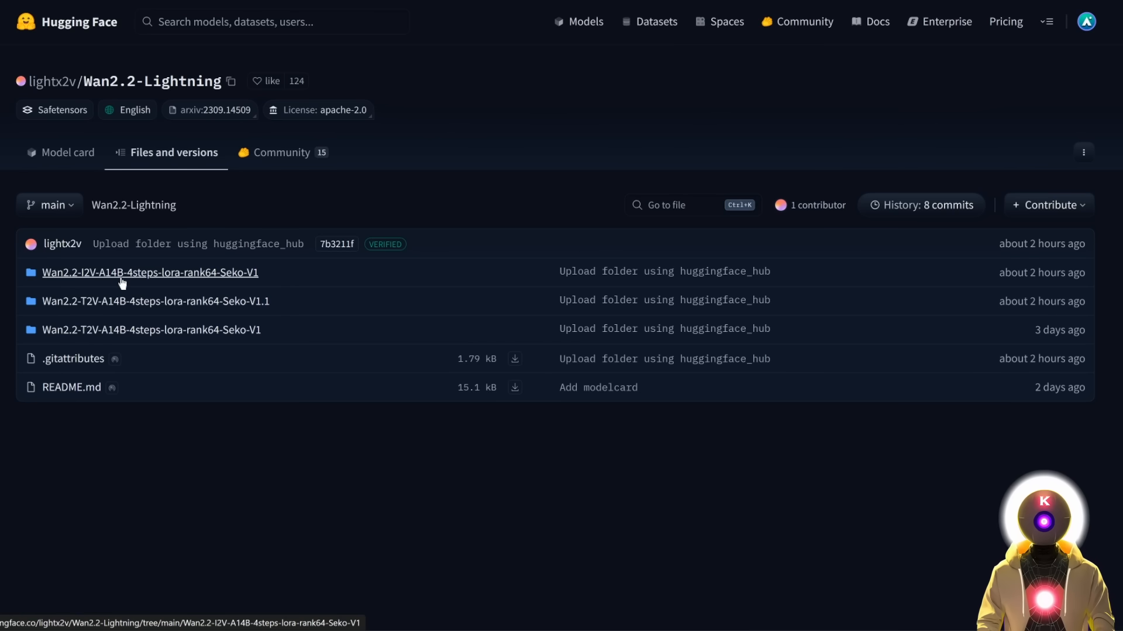
mouse_move(358, 279)
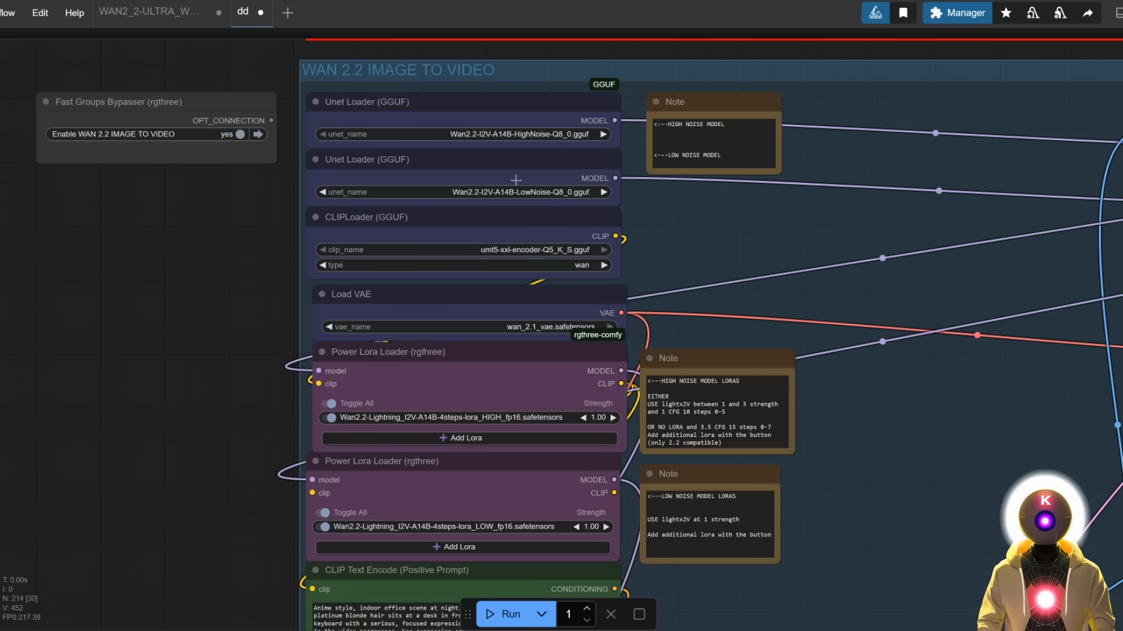
scroll(down, 3)
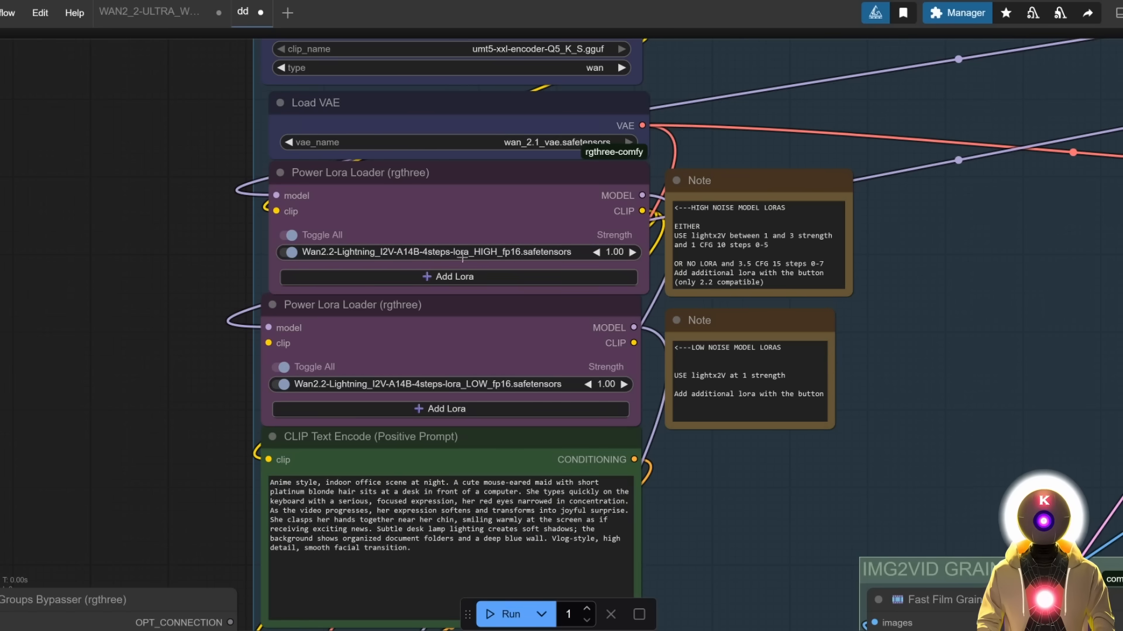
mouse_move(458, 392)
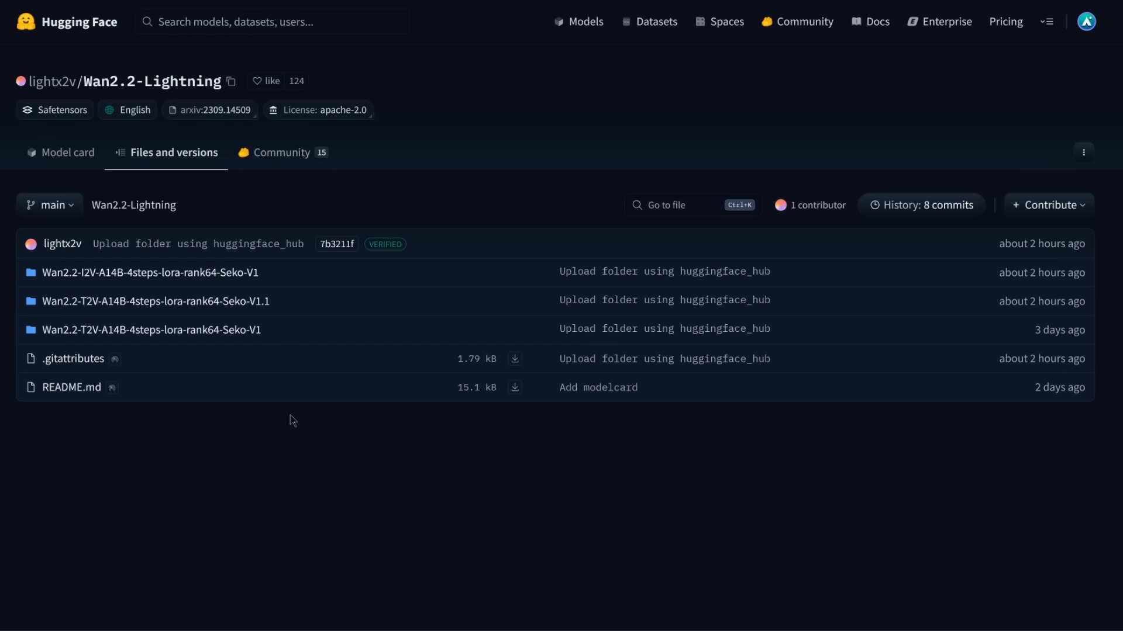
mouse_move(176, 245)
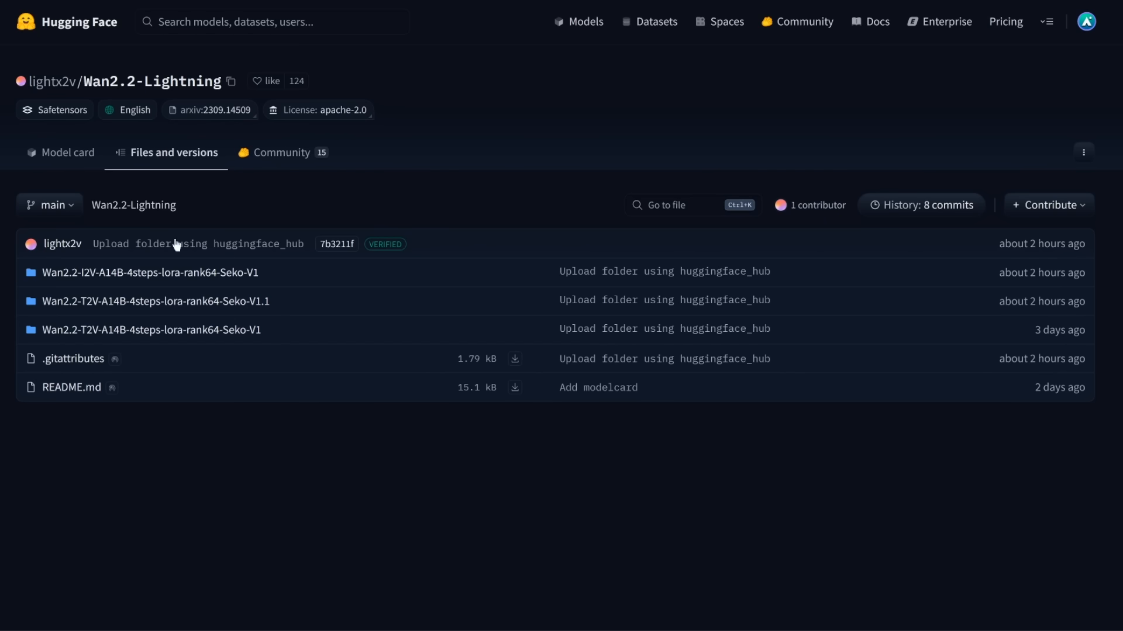
mouse_move(390, 282)
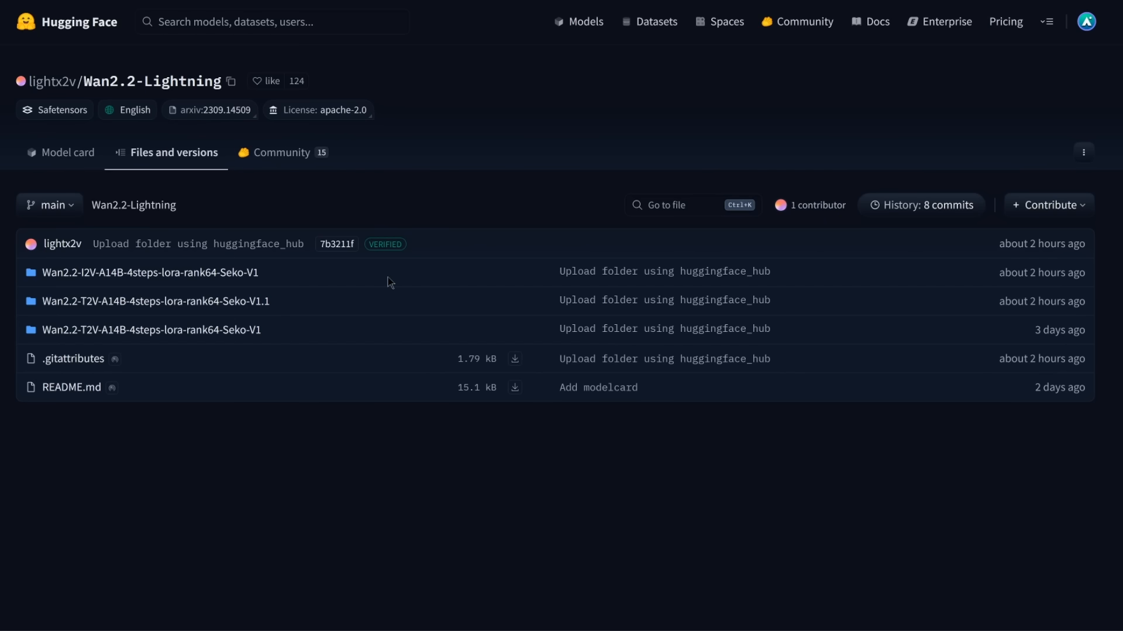
mouse_move(97, 329)
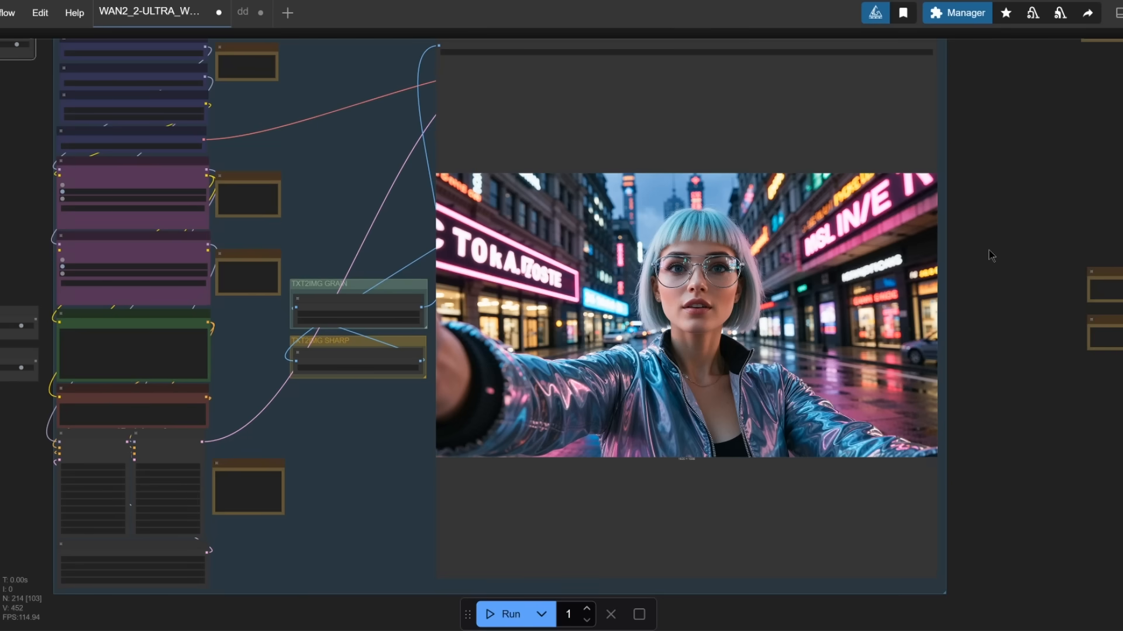
mouse_move(977, 251)
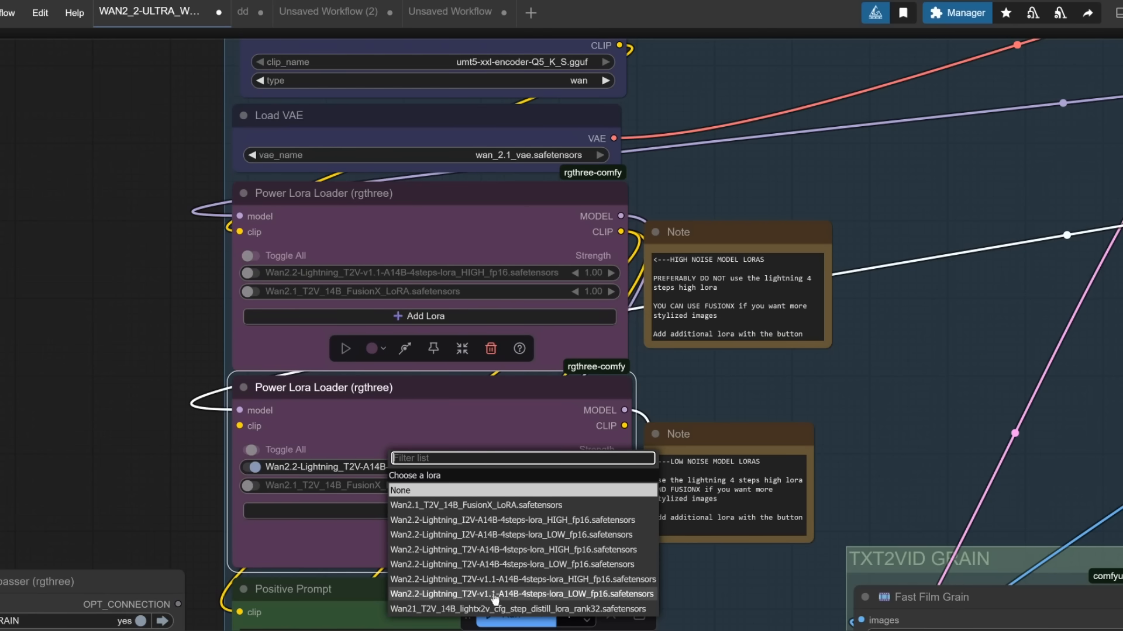
mouse_move(581, 600)
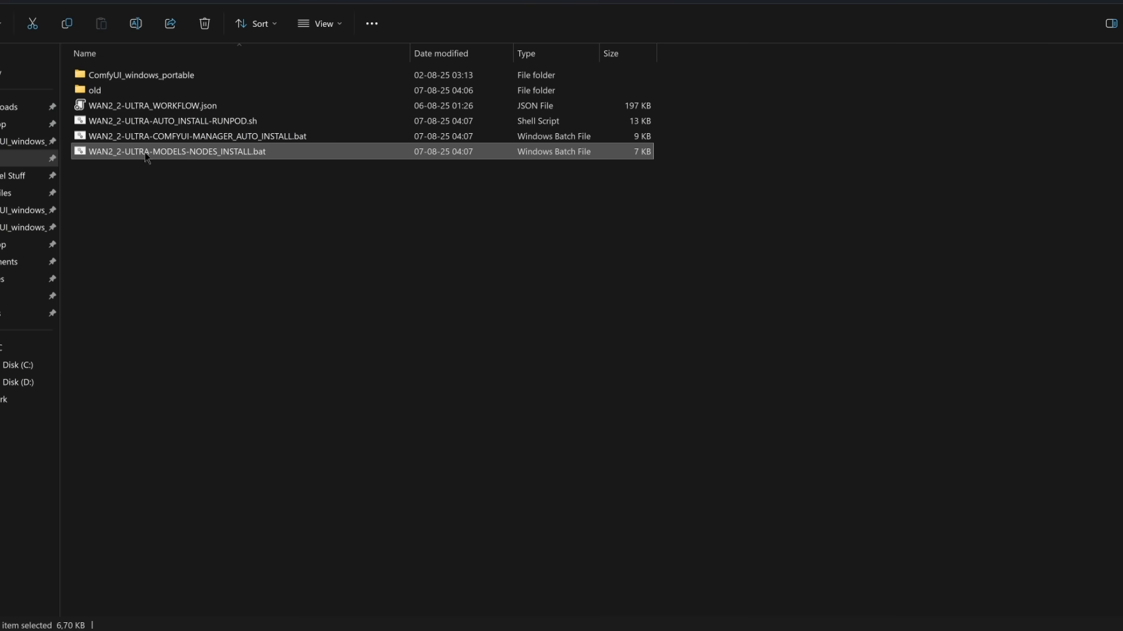
mouse_move(299, 175)
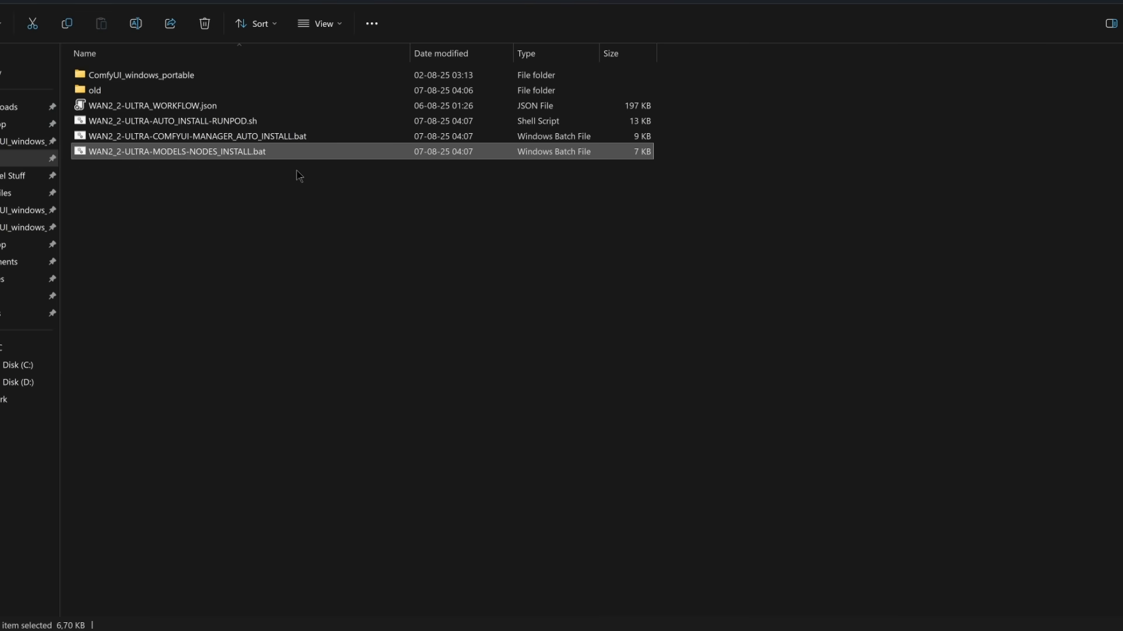